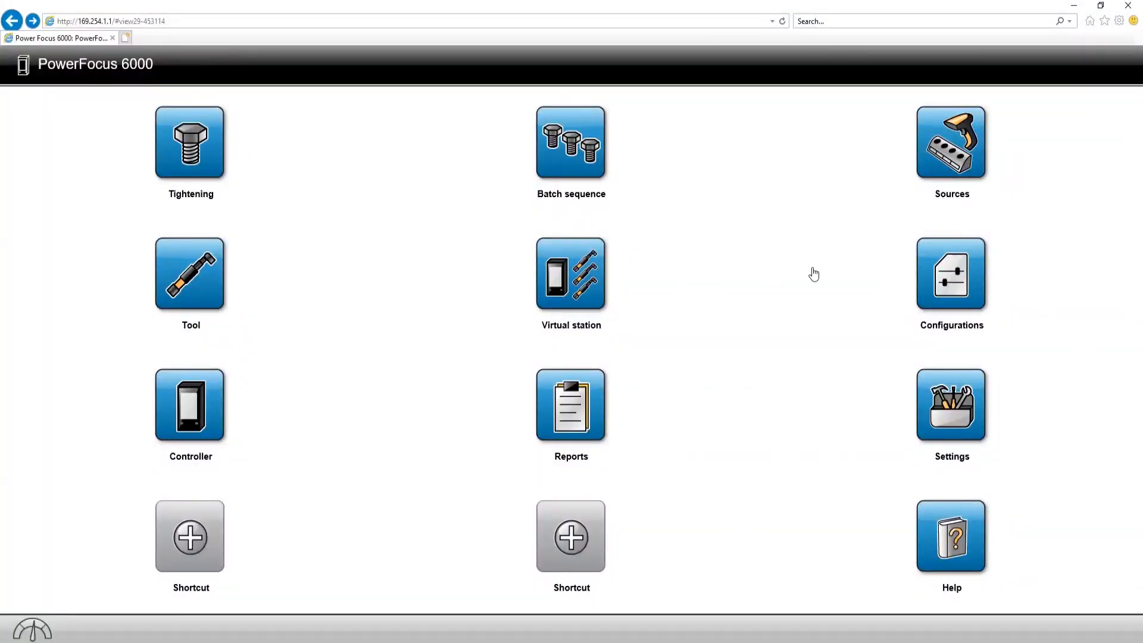
pyautogui.moveTo(947, 279)
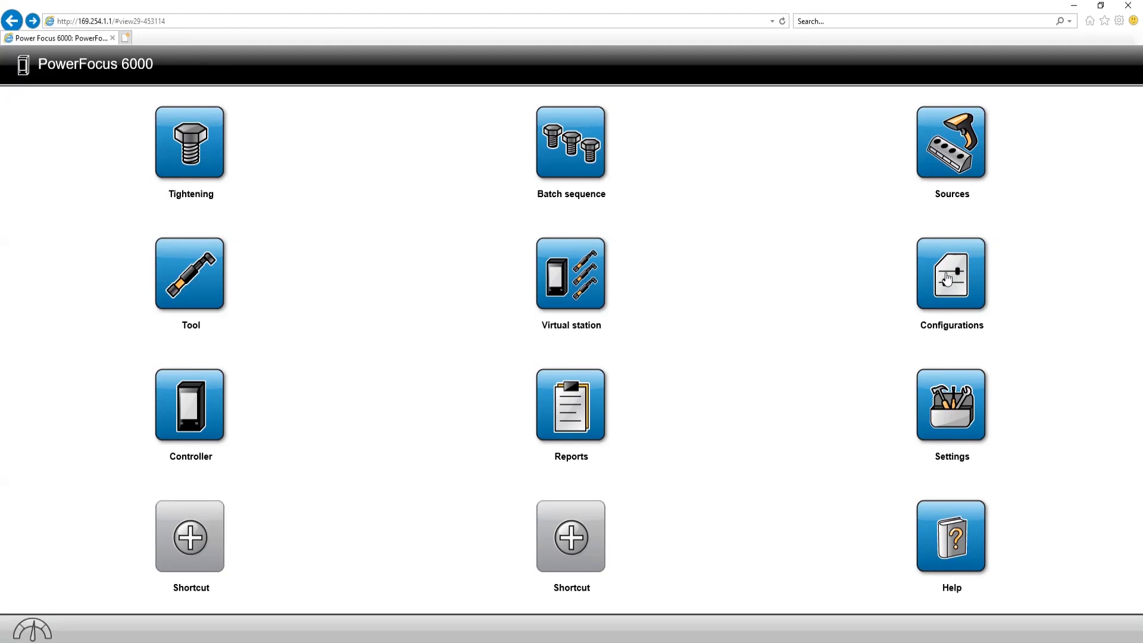
pyautogui.moveTo(953, 283)
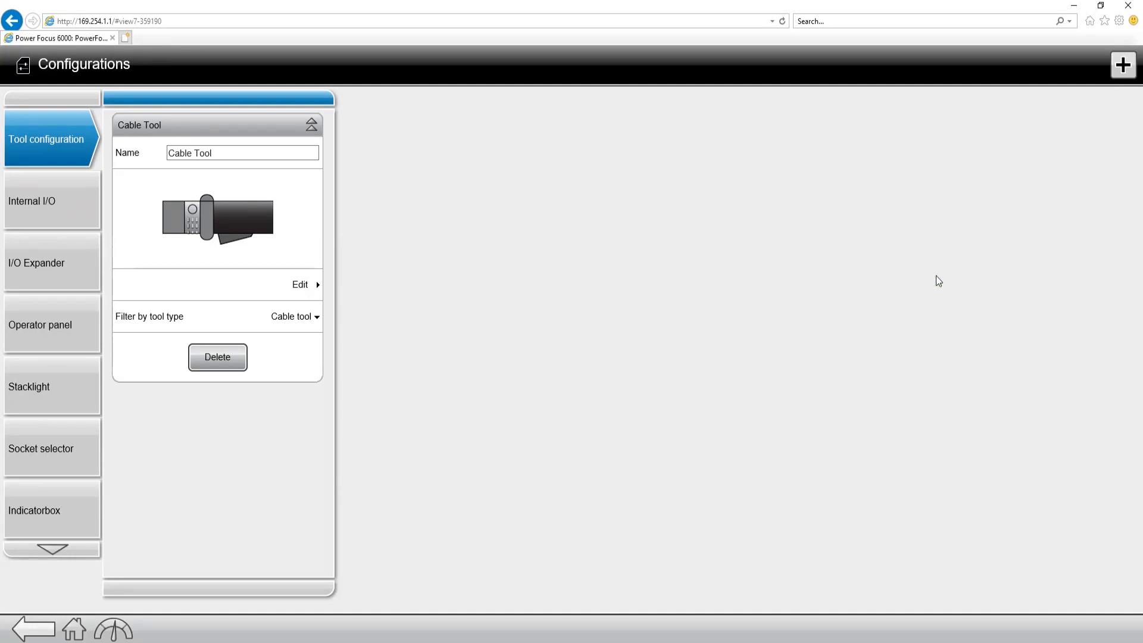
pyautogui.moveTo(73, 187)
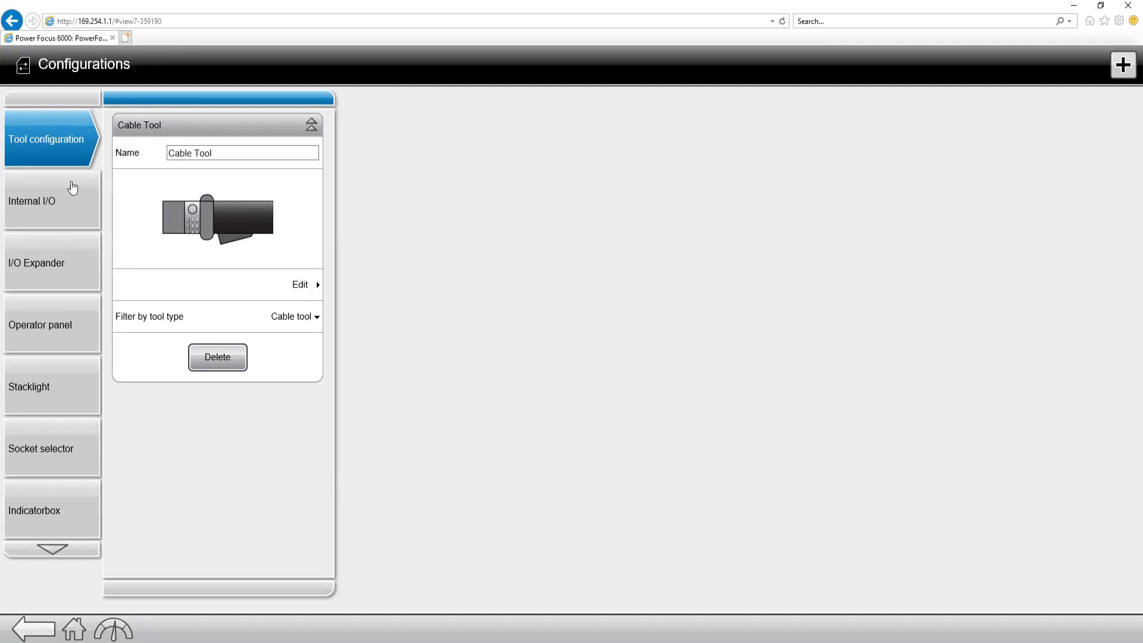
pyautogui.moveTo(50, 218)
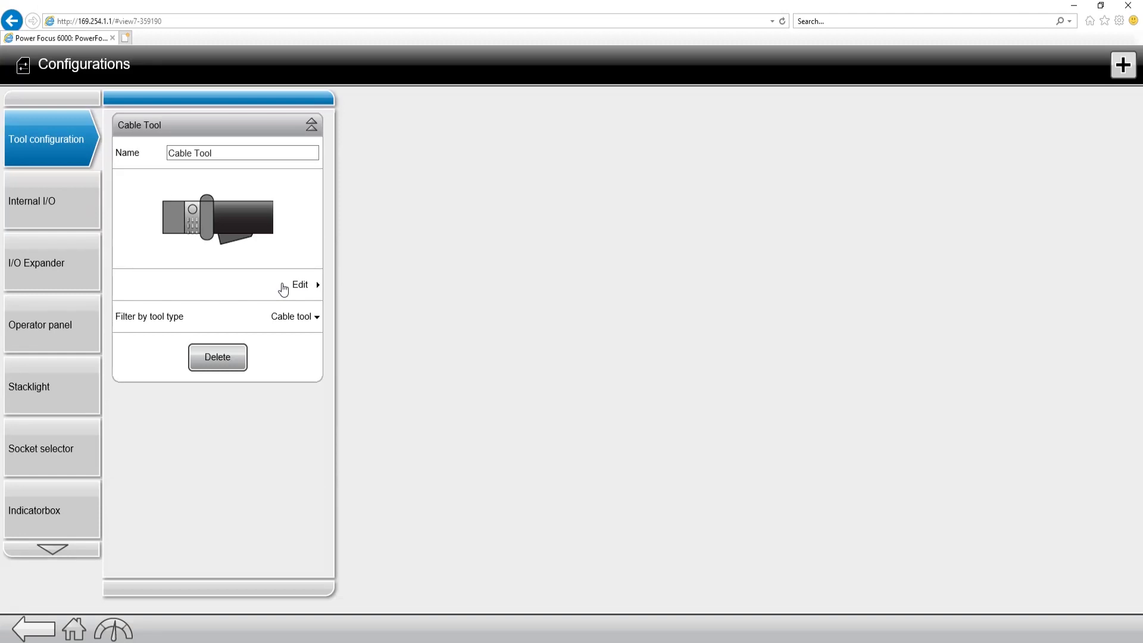
pyautogui.moveTo(1124, 65)
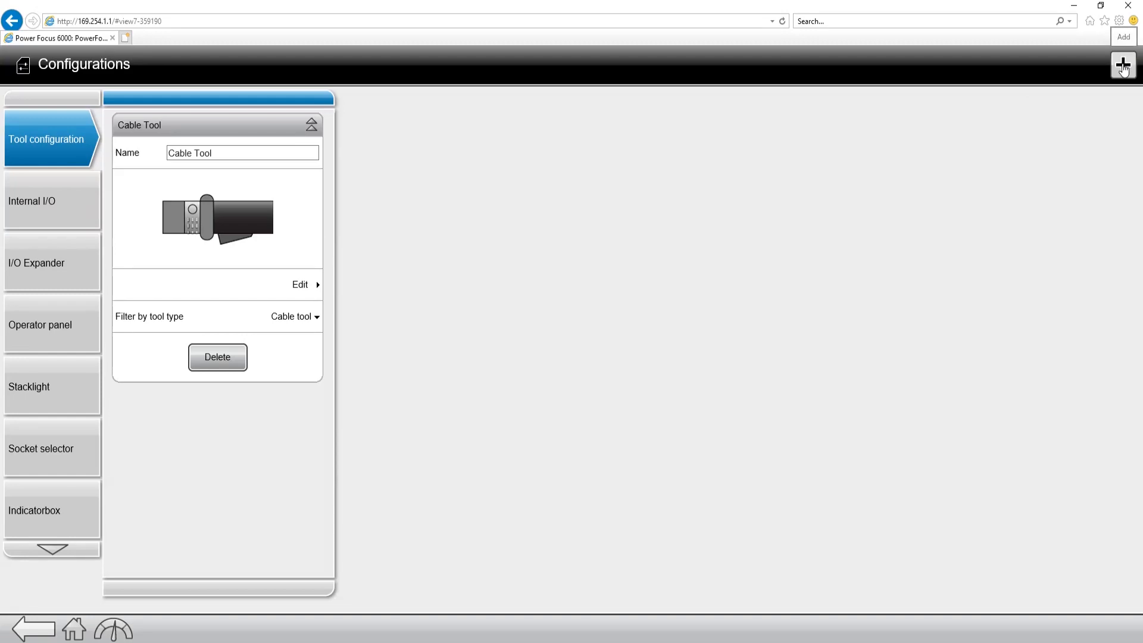
# Step: Add a new tool configuration and name it 'Battery Tool'
pyautogui.click(1124, 65)
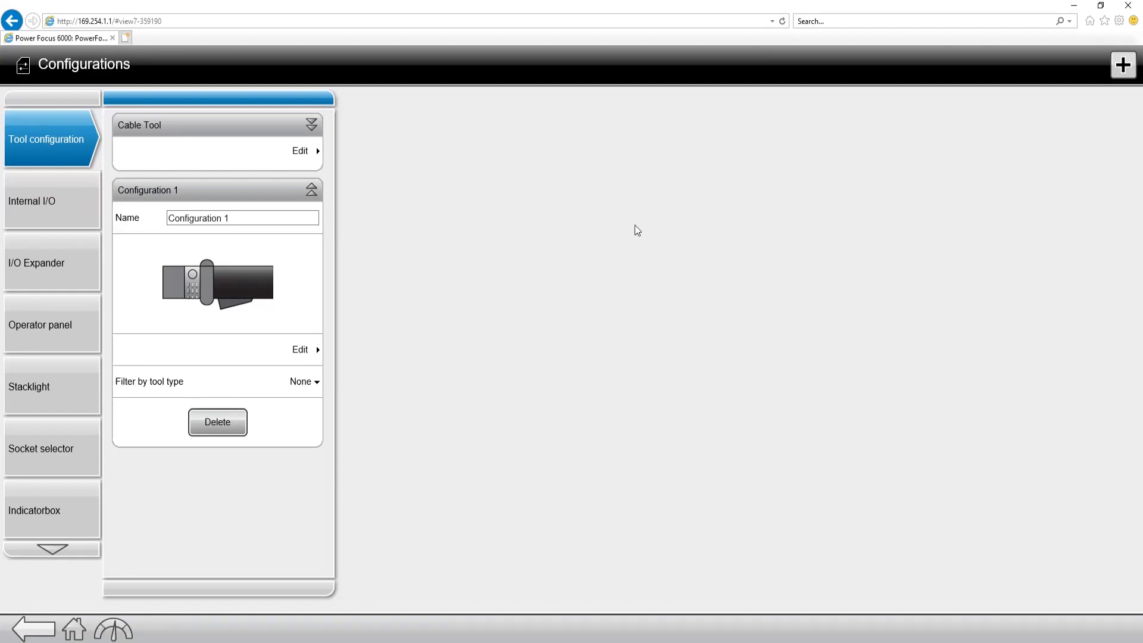
pyautogui.click(224, 217)
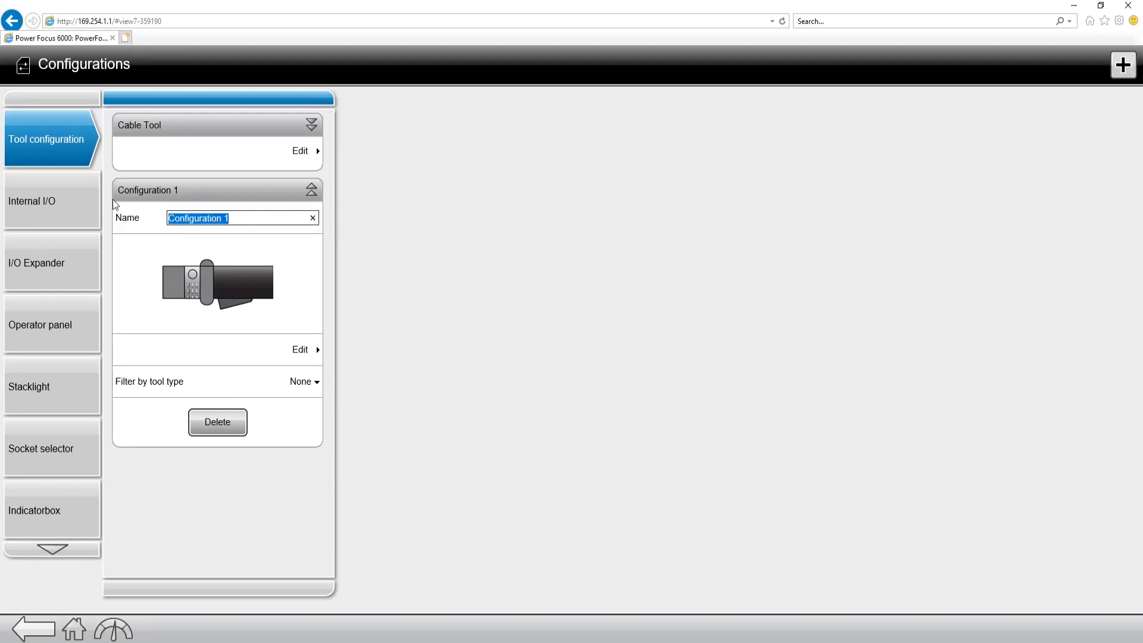
pyautogui.write('Battery Tool')
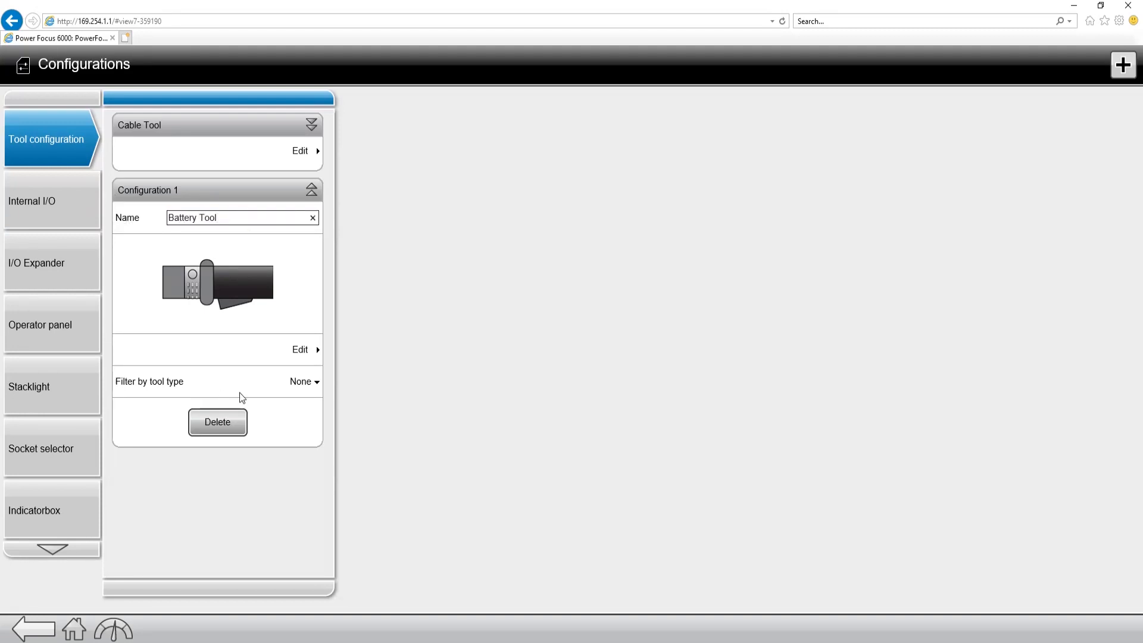
# Step: Set Battery Tool's tool-type filter to STB tool
pyautogui.click(303, 381)
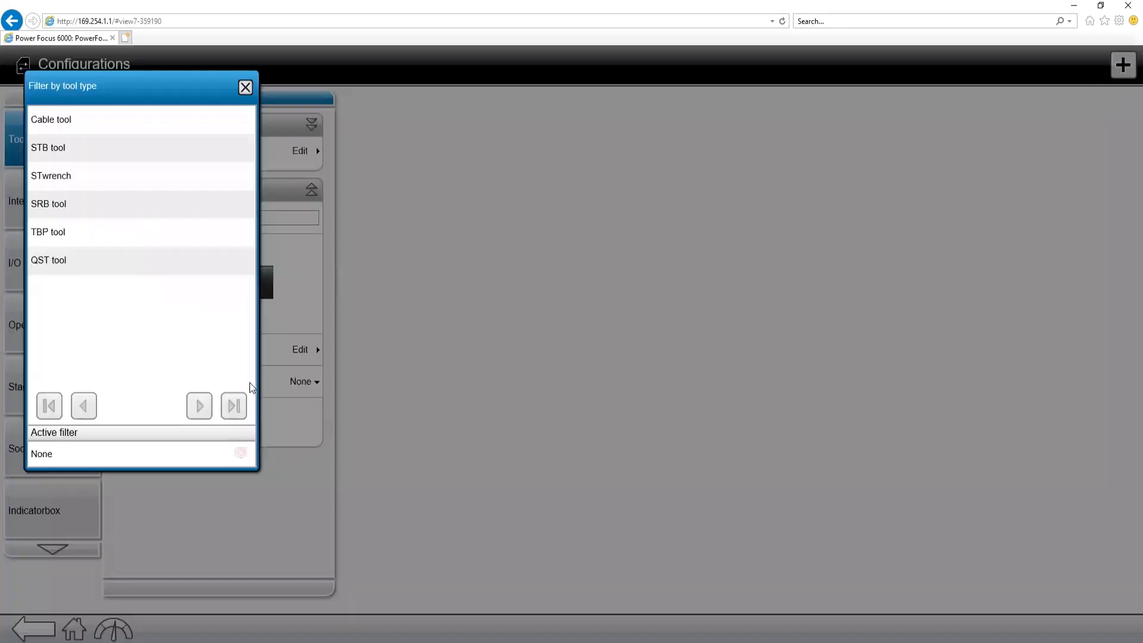
pyautogui.click(51, 119)
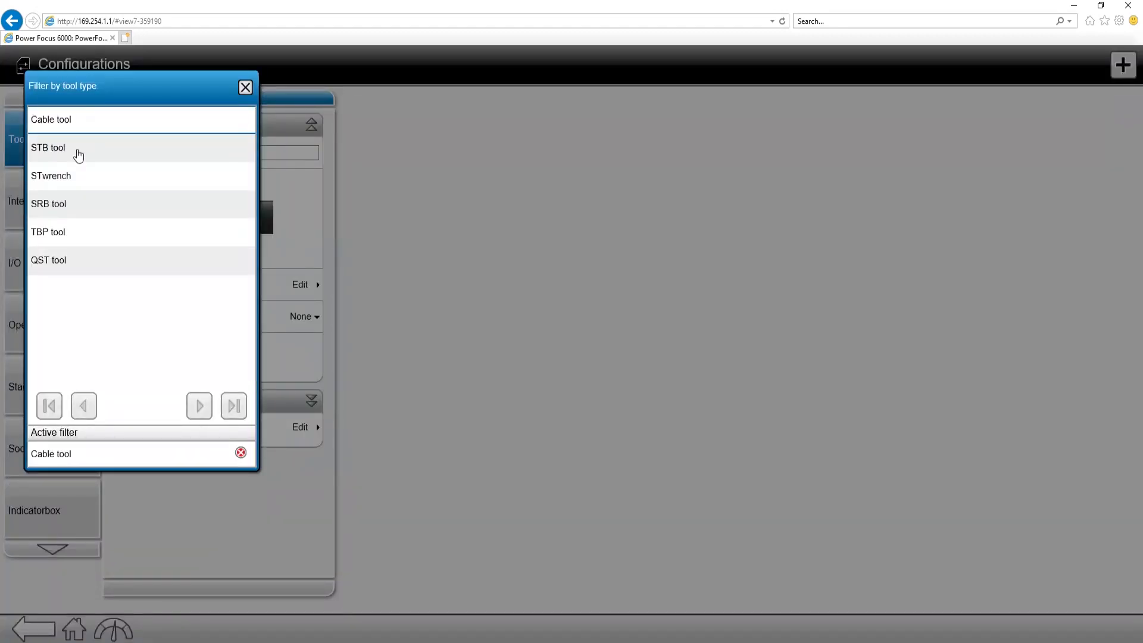
pyautogui.click(53, 148)
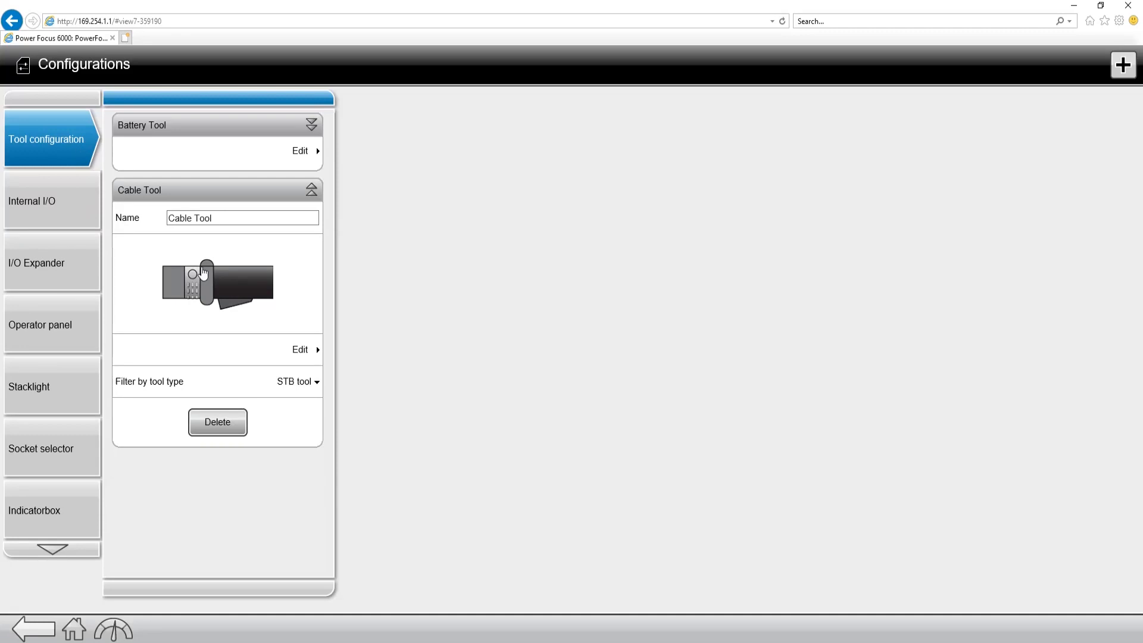
pyautogui.moveTo(299, 352)
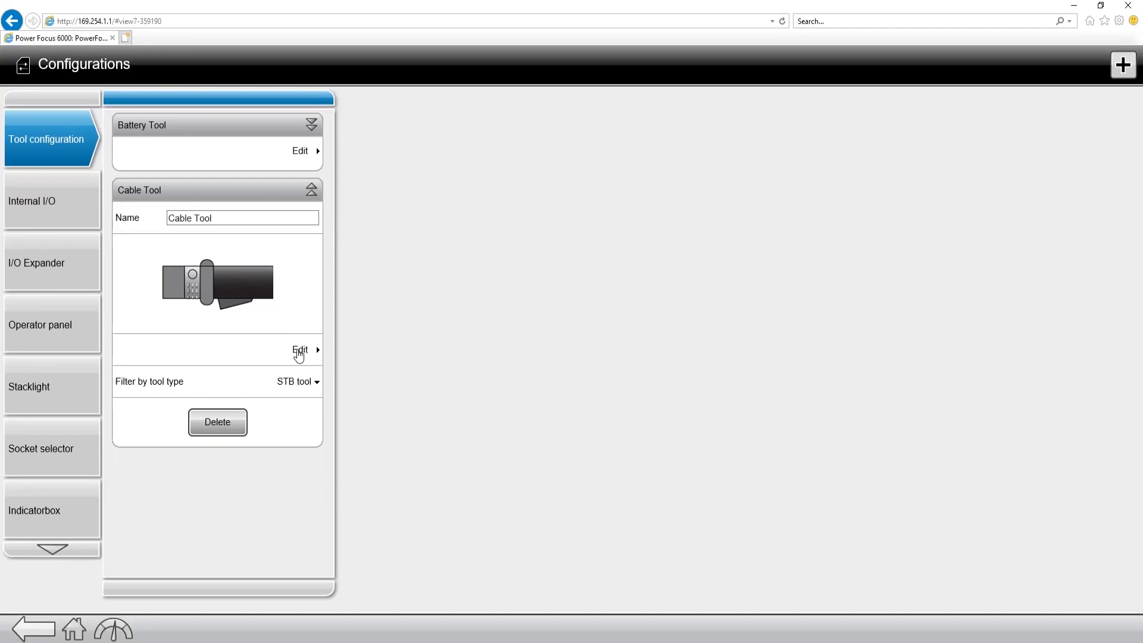
# Step: Review Cable Tool's edit page: general settings, start condition and accessory bus
pyautogui.click(299, 350)
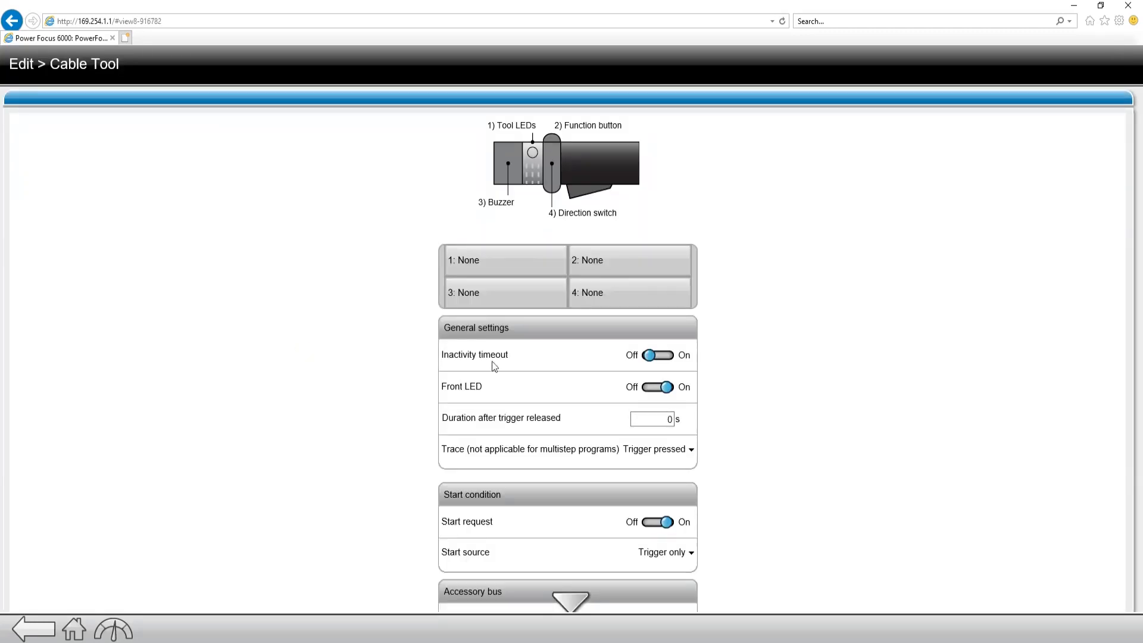
pyautogui.moveTo(535, 384)
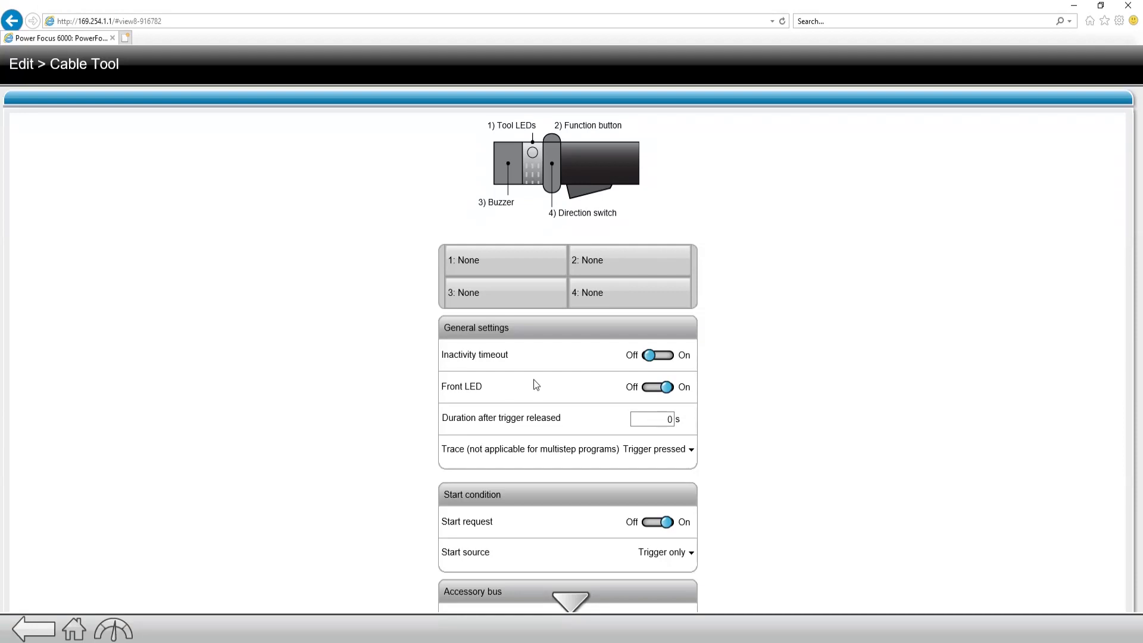
pyautogui.moveTo(548, 260)
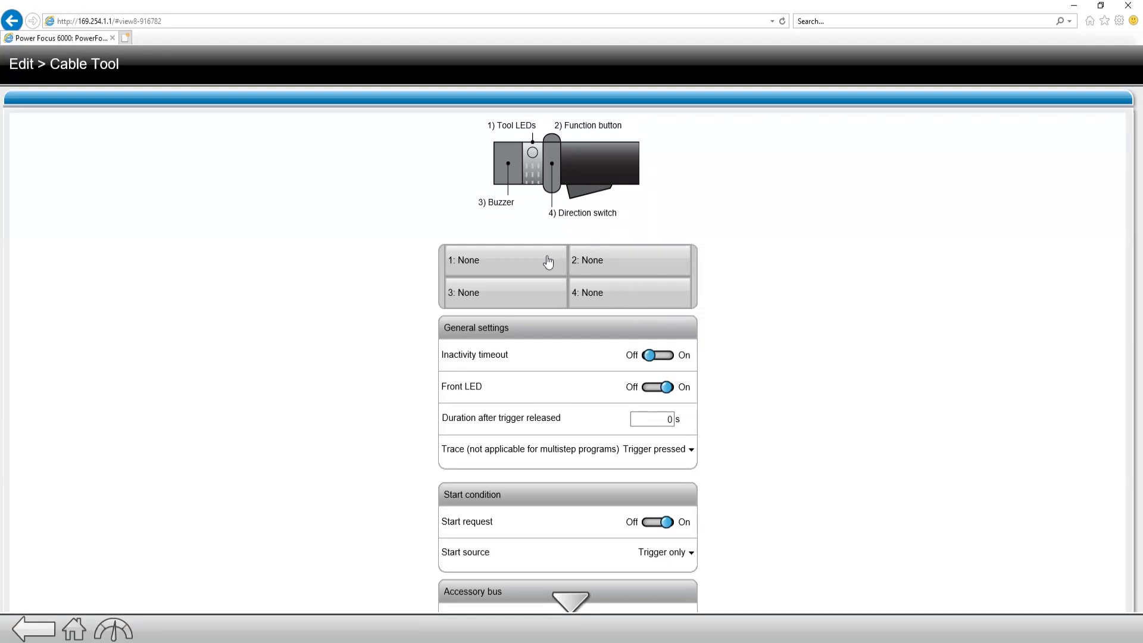
pyautogui.moveTo(622, 300)
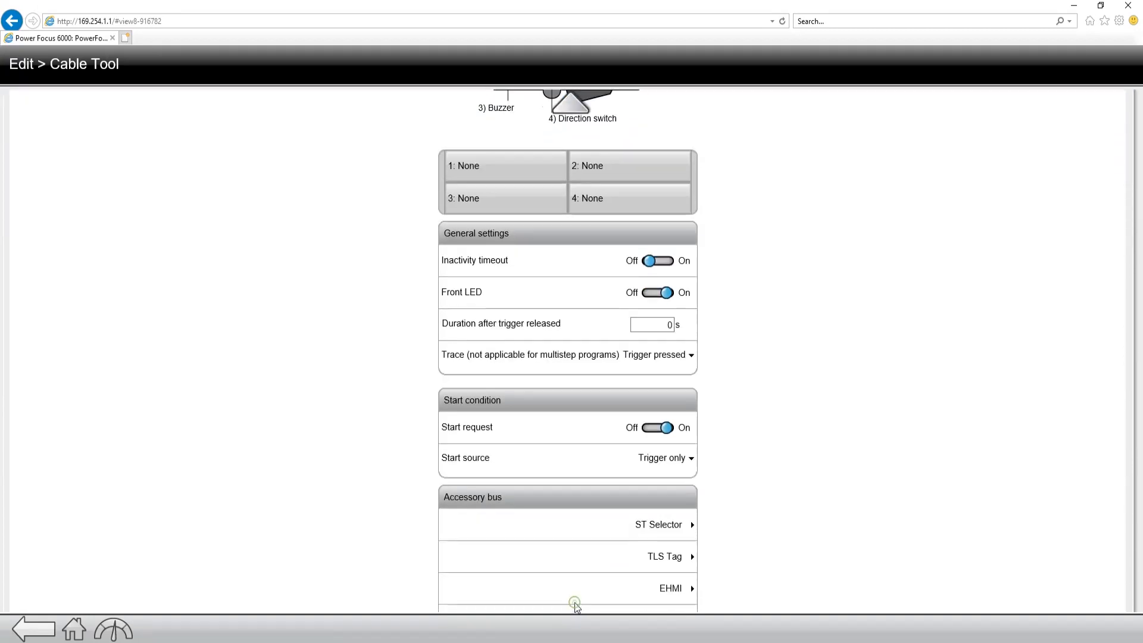
pyautogui.scroll(-3)
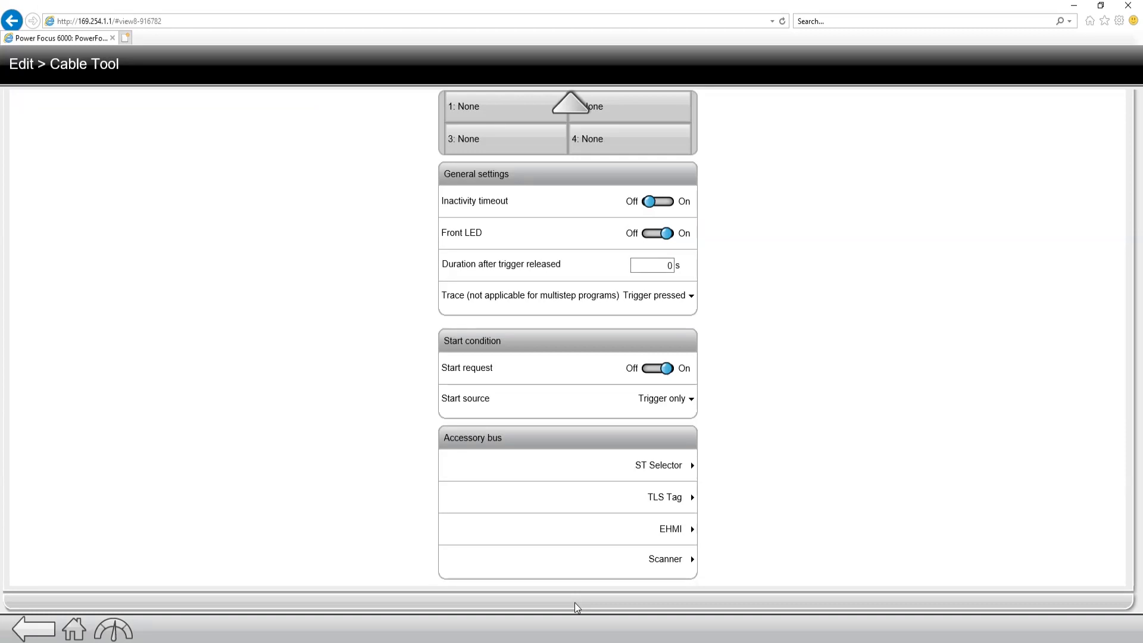
pyautogui.moveTo(119, 624)
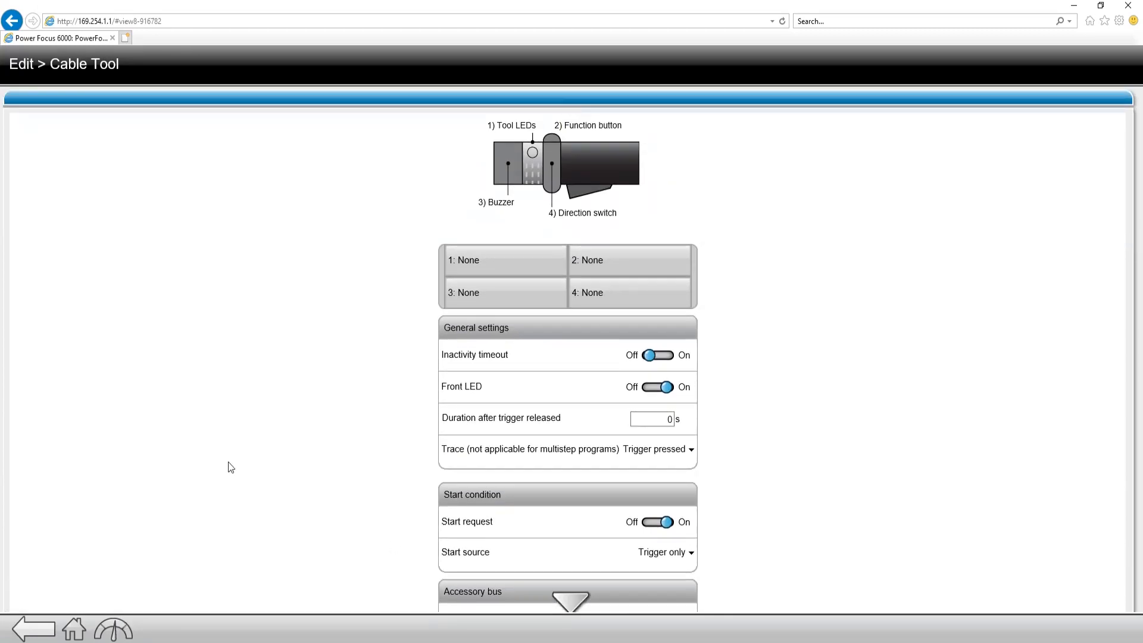
# Step: Return to the tool configurations list with Cable Tool's STB filter unchanged
pyautogui.click(28, 628)
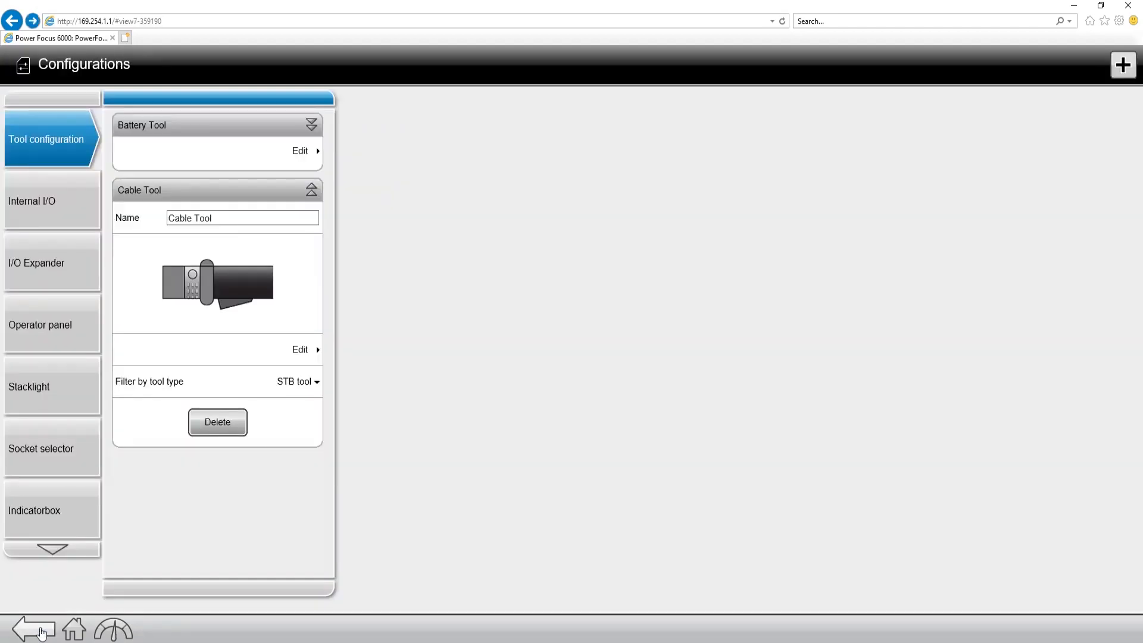
pyautogui.moveTo(34, 629)
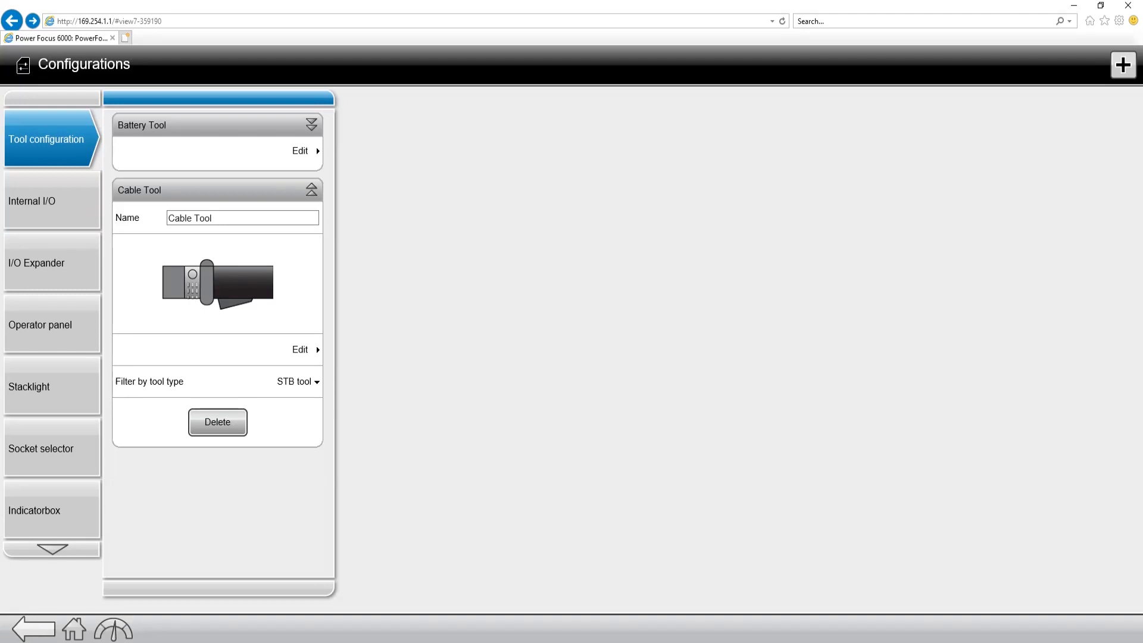
pyautogui.moveTo(203, 387)
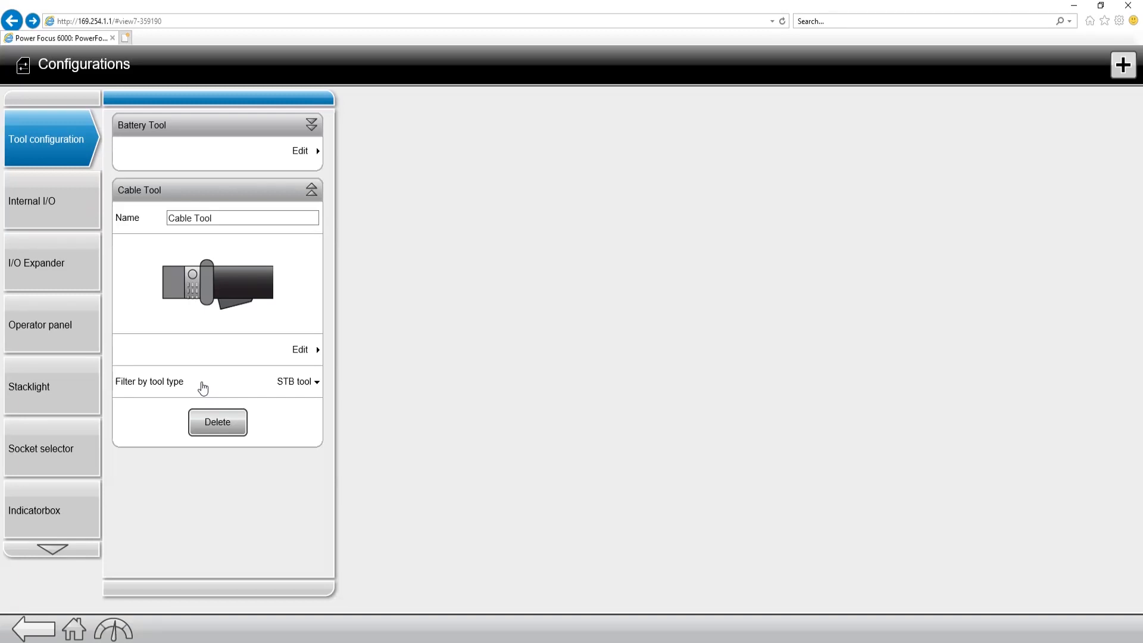
pyautogui.moveTo(70, 186)
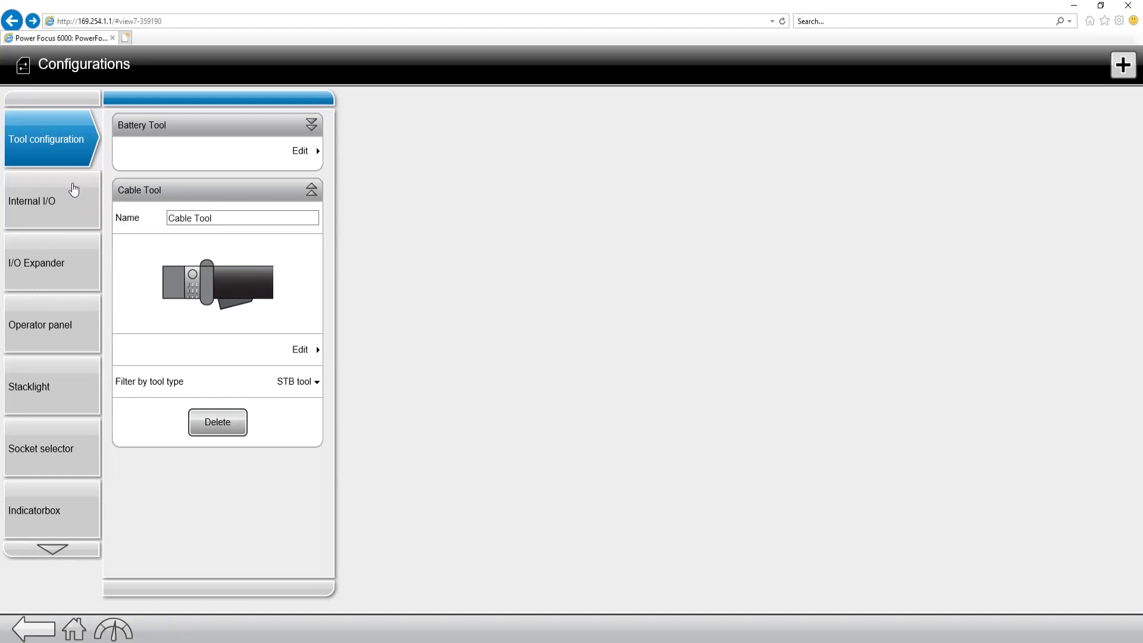
pyautogui.moveTo(72, 193)
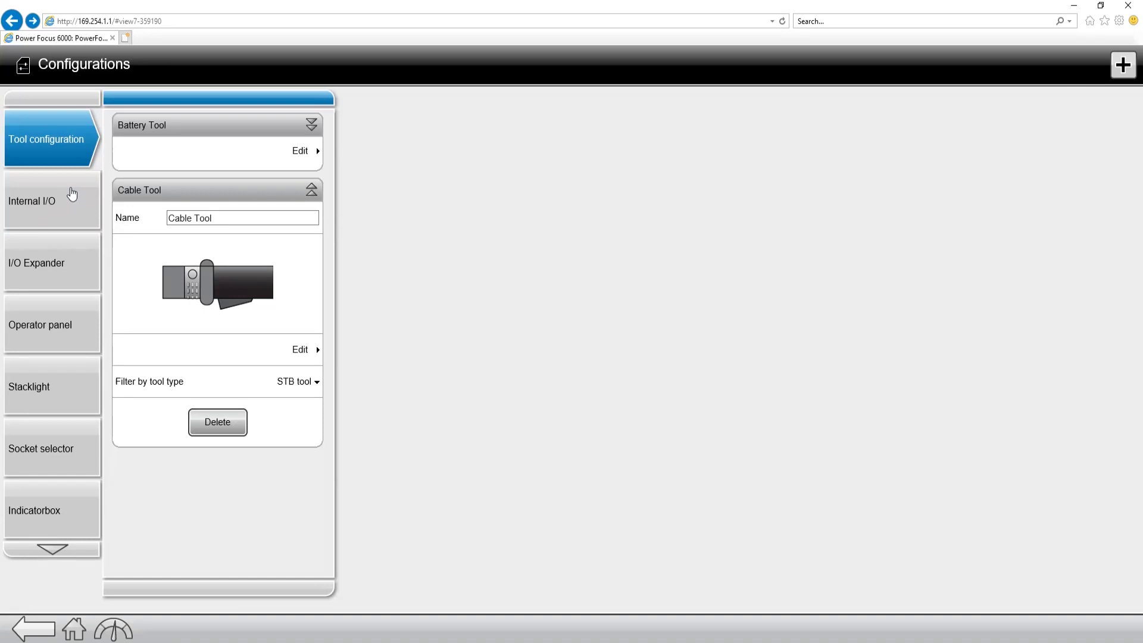
# Step: Browse Internal I/O and I/O Expander, then show the Stacklight configurations
pyautogui.click(48, 200)
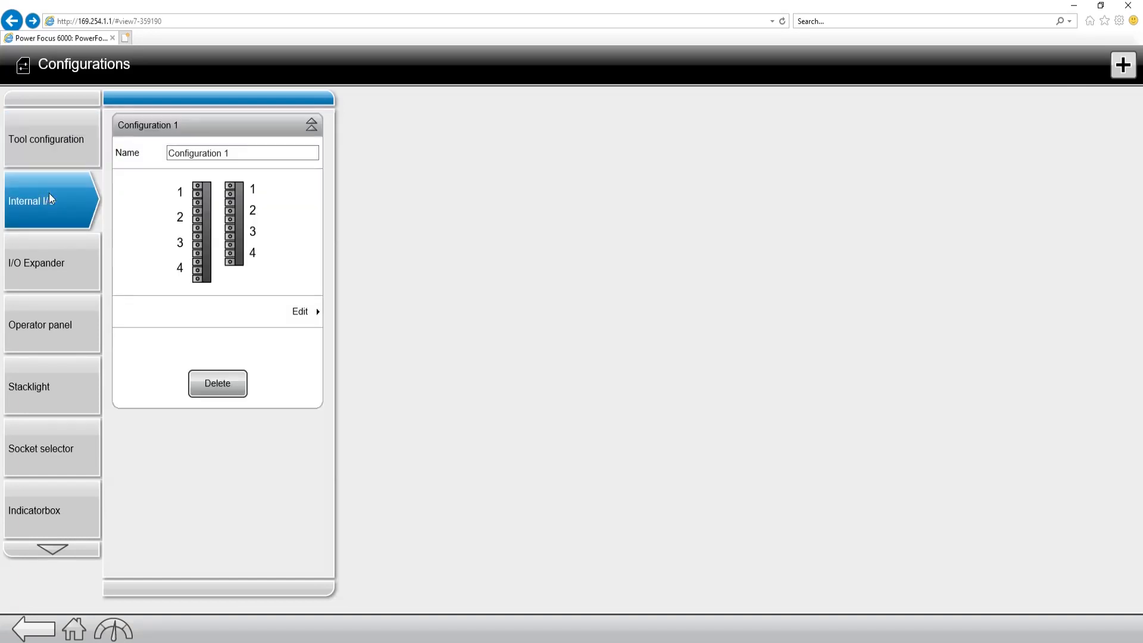
pyautogui.click(29, 263)
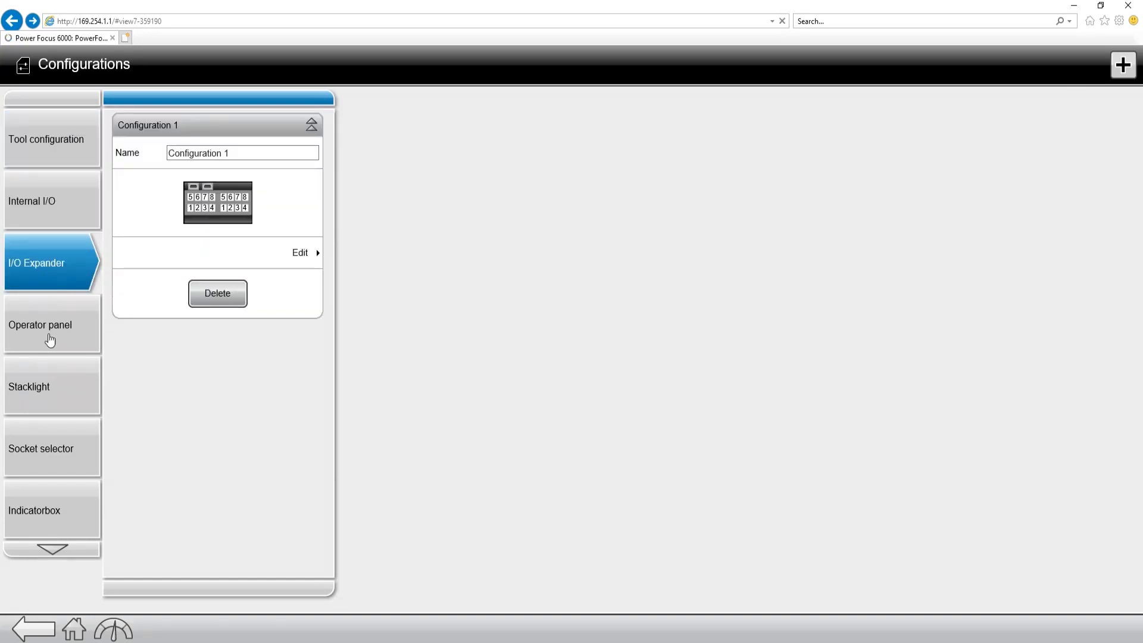
pyautogui.click(47, 389)
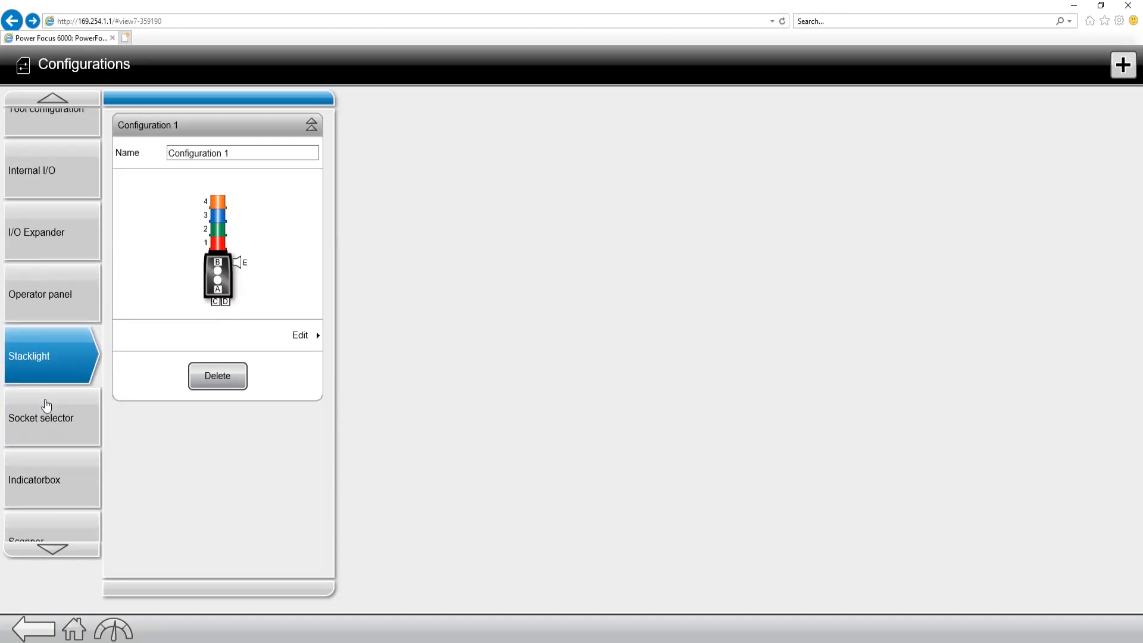
pyautogui.moveTo(250, 243)
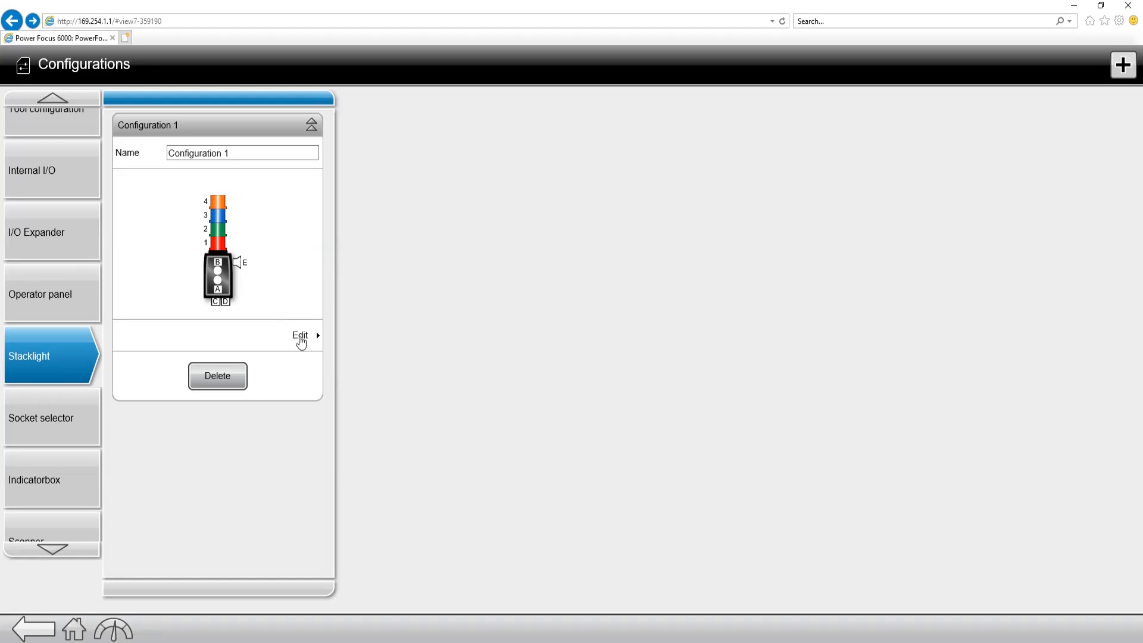
pyautogui.click(301, 336)
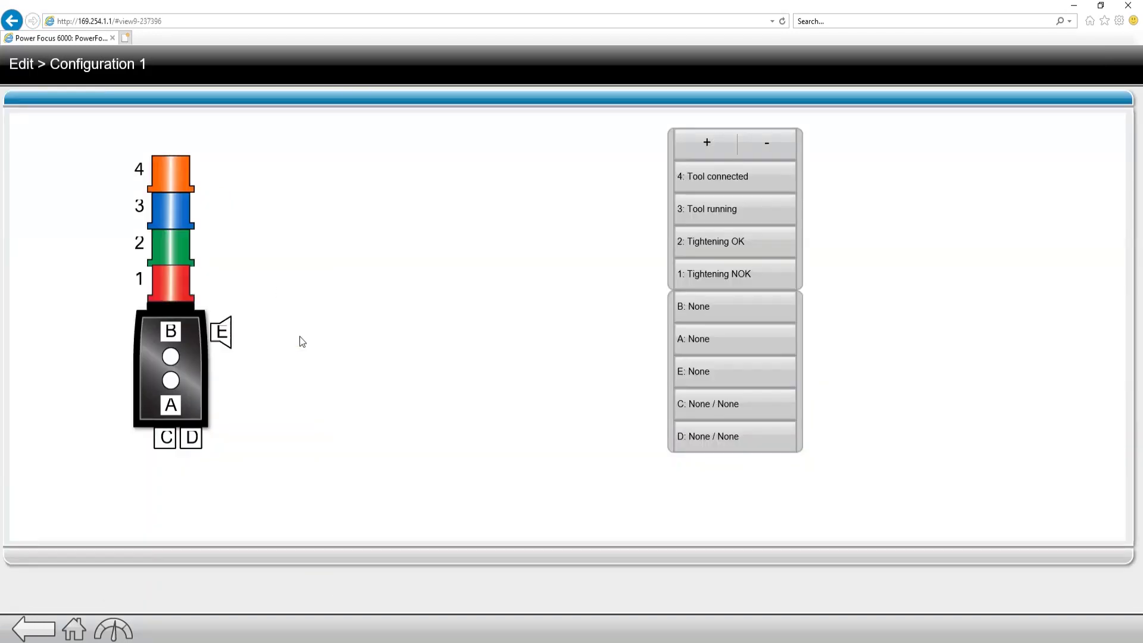
pyautogui.moveTo(522, 312)
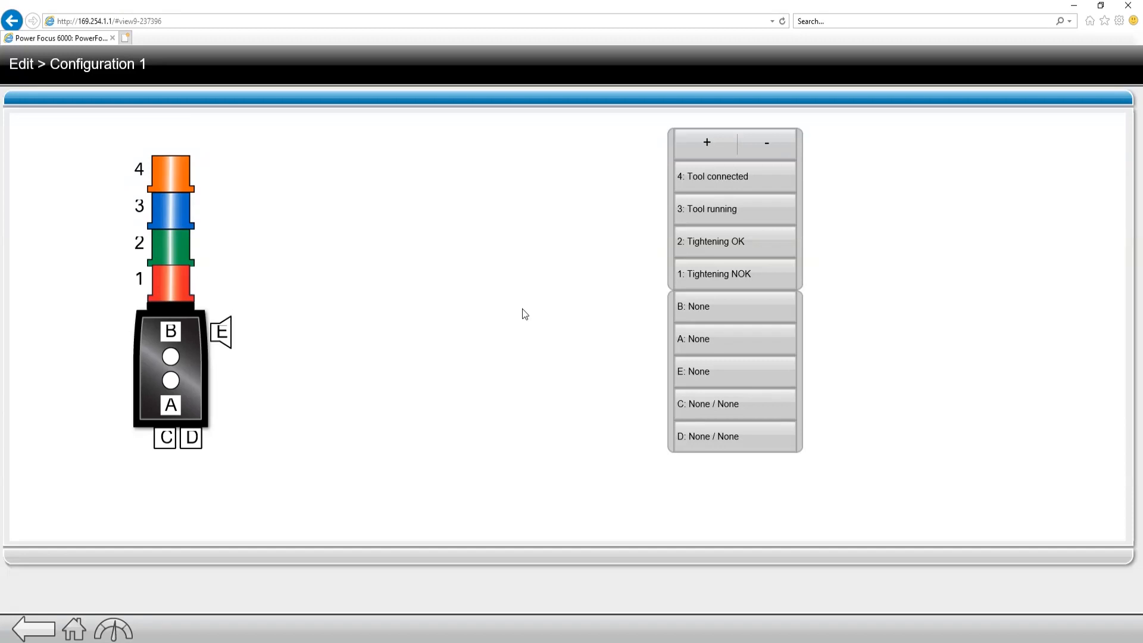
pyautogui.moveTo(125, 176)
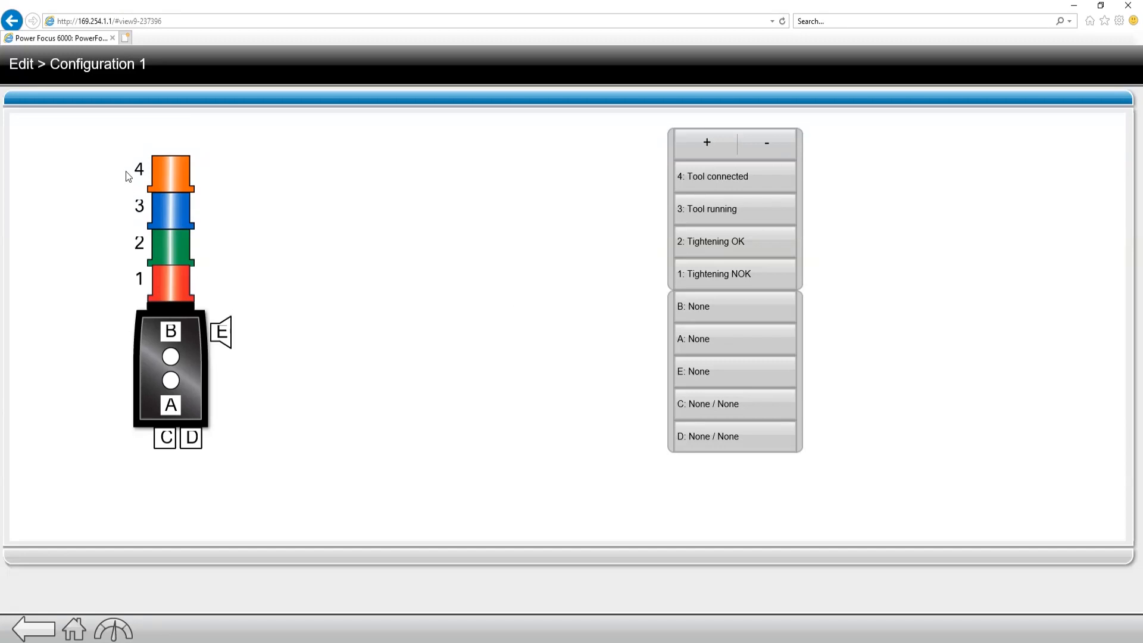
pyautogui.moveTo(319, 345)
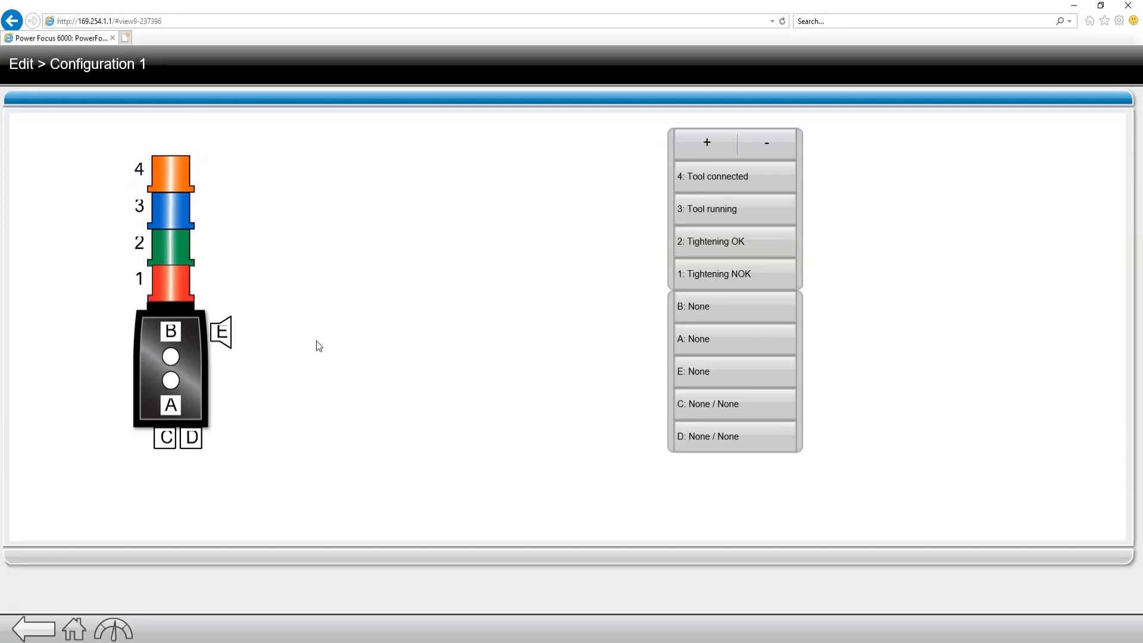
pyautogui.moveTo(750, 250)
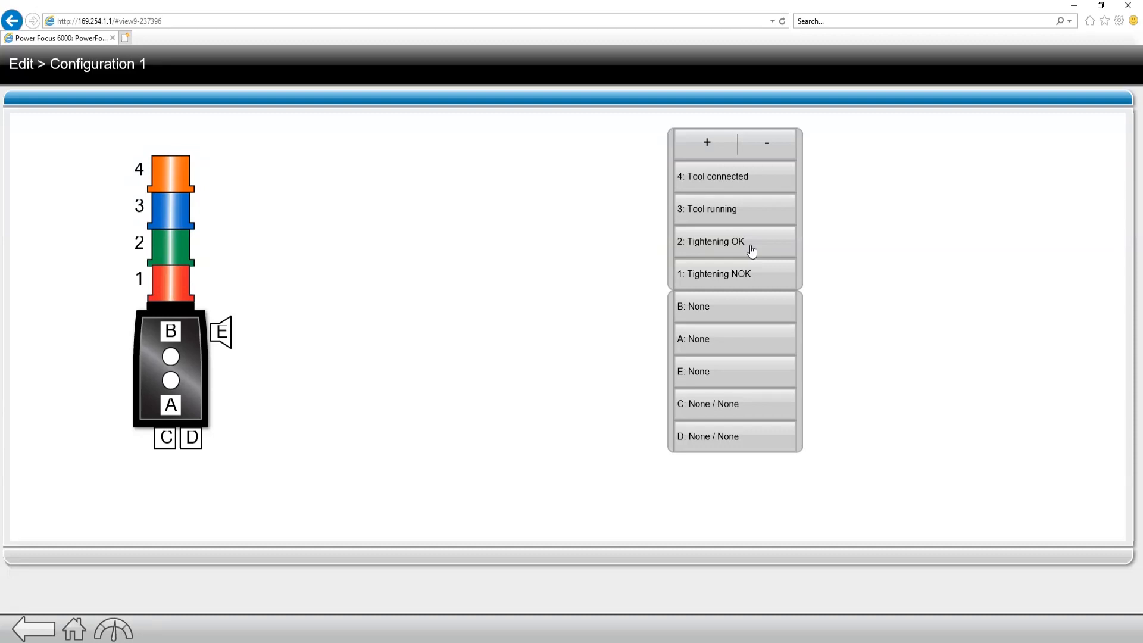
pyautogui.moveTo(271, 451)
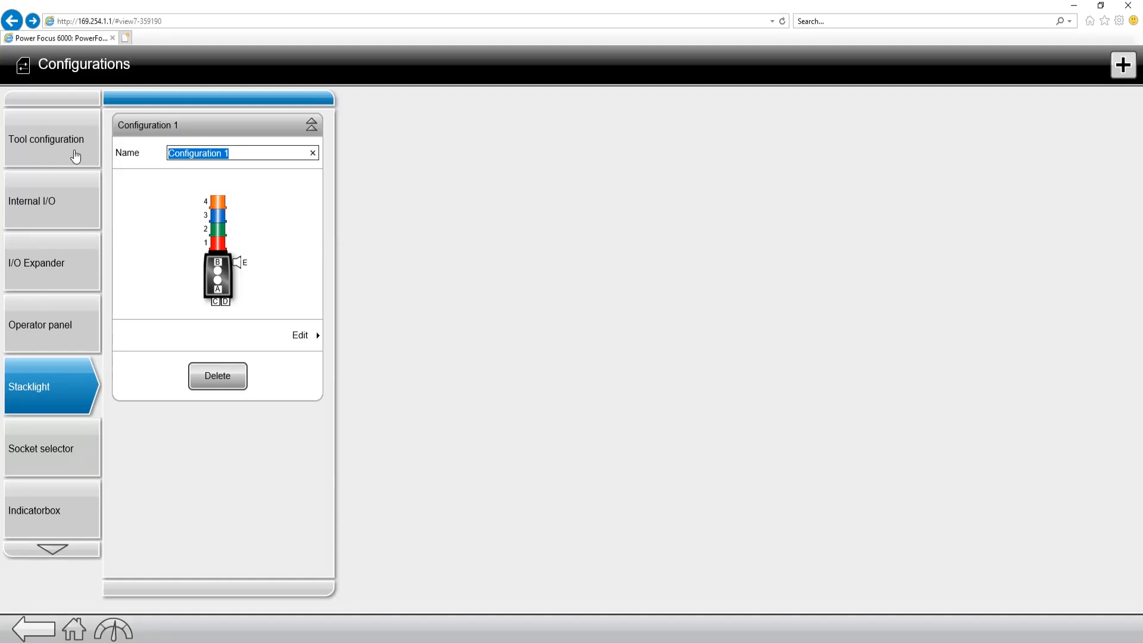
# Step: Rename the stacklight configuration to 'Stacklight Config'
pyautogui.write('Stacklight')
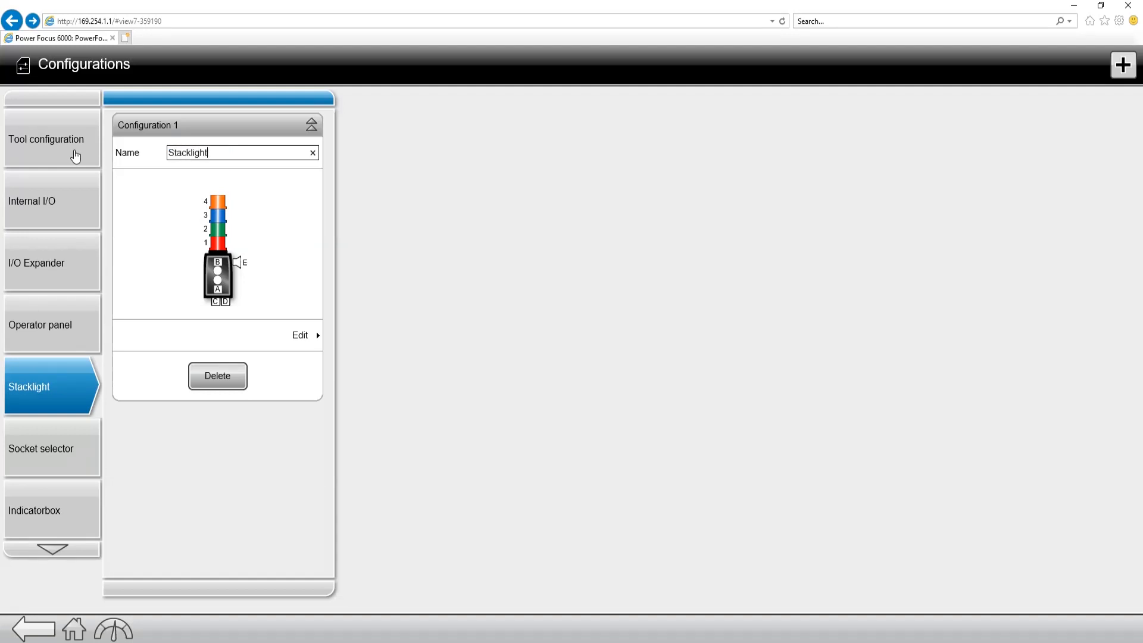
pyautogui.write('Config')
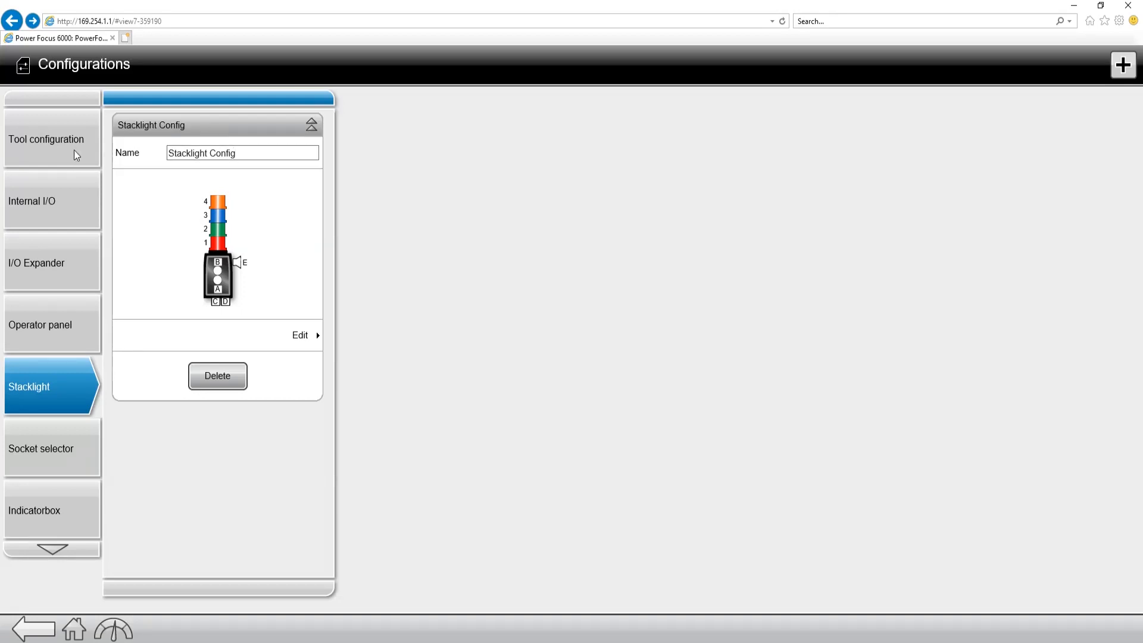
pyautogui.moveTo(60, 550)
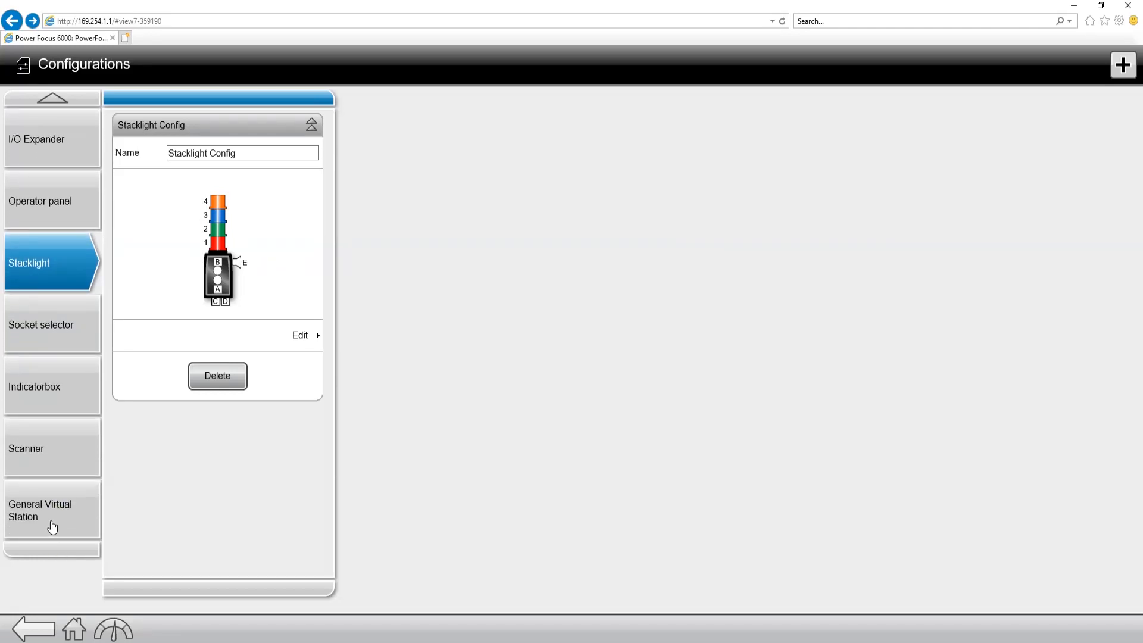
# Step: Open General Virtual Station Configuration 1's result filter for reporting
pyautogui.click(42, 512)
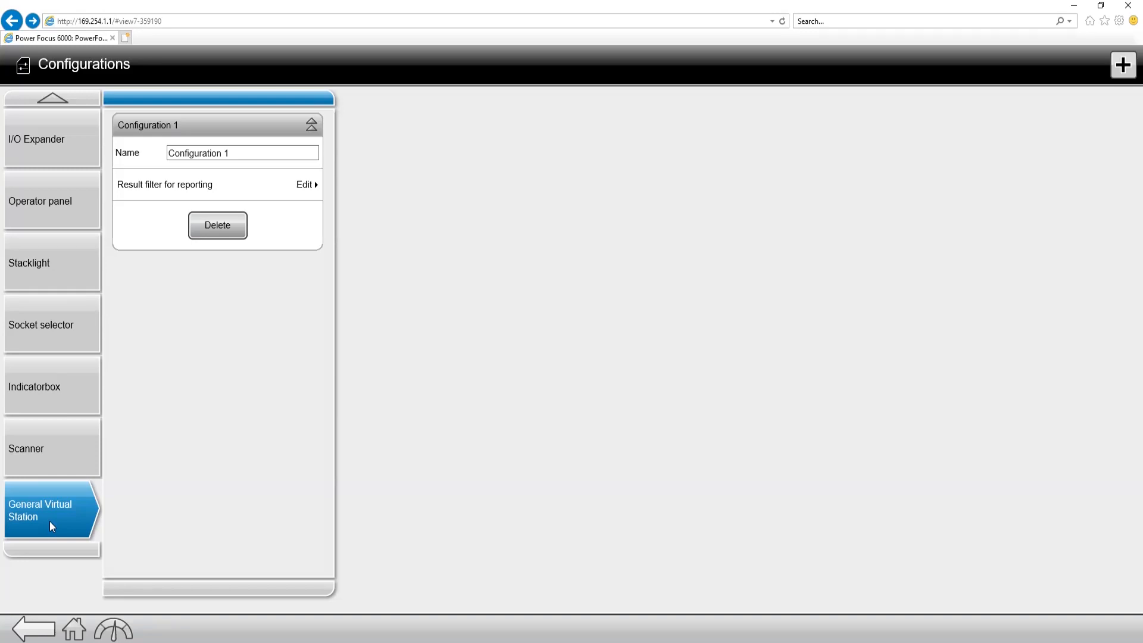
pyautogui.moveTo(206, 193)
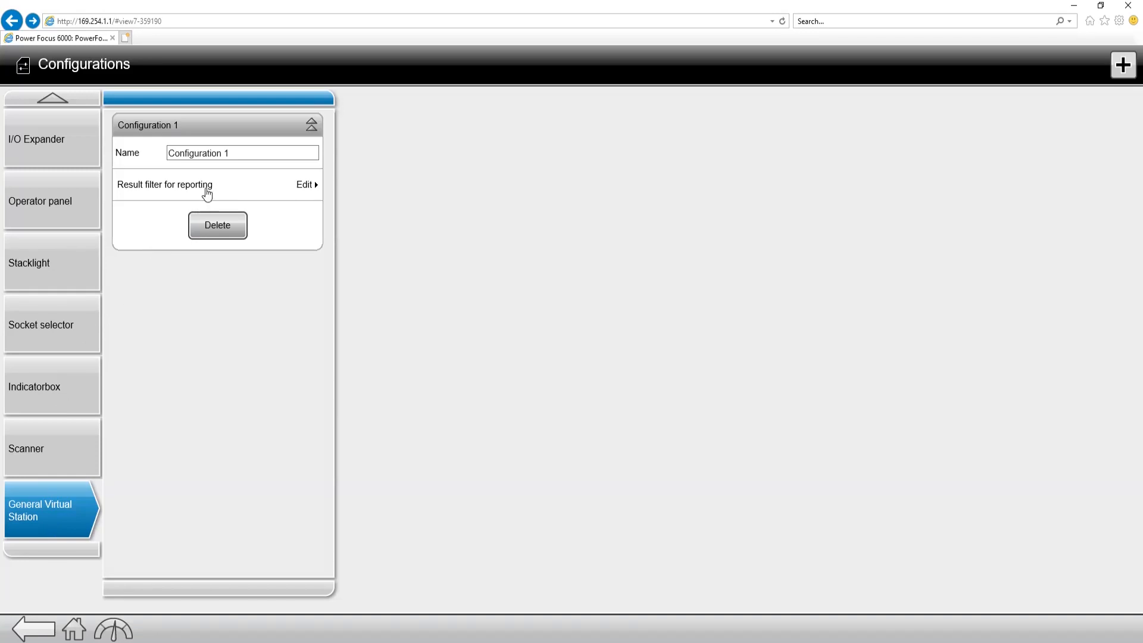
pyautogui.click(305, 185)
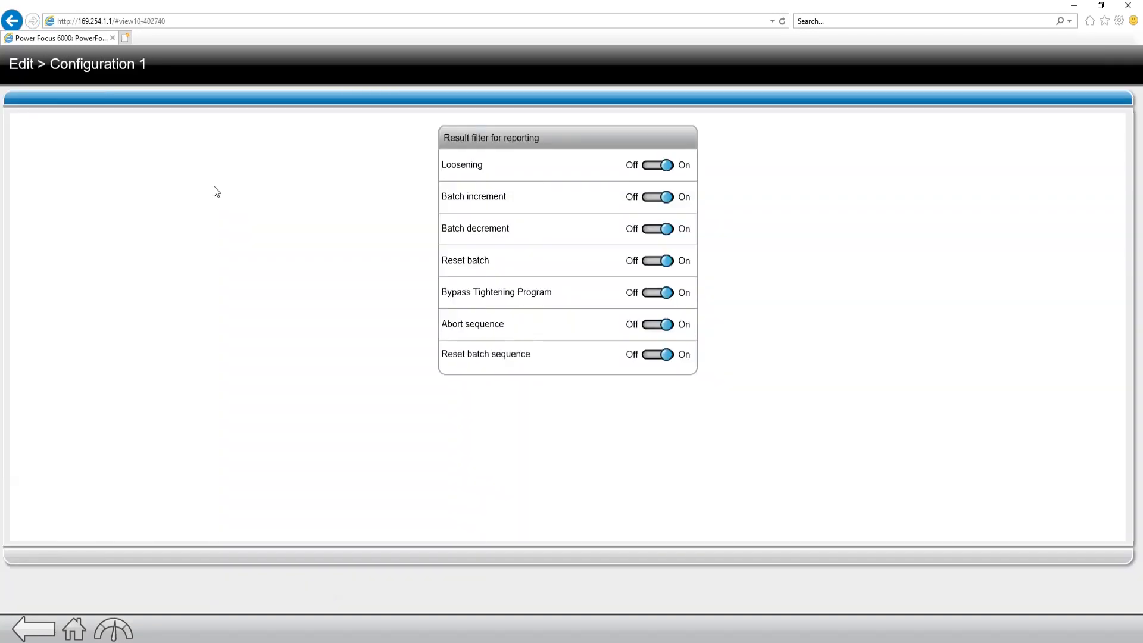